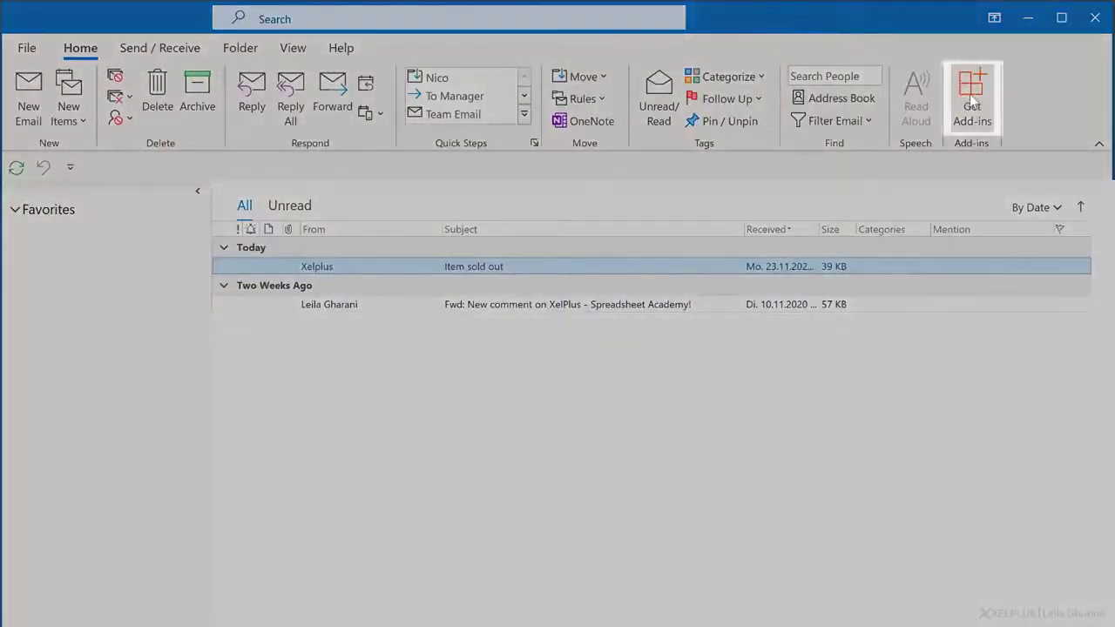
Confirm in the add-ins store's My add-ins list that My Templates is installed, then close the dialog.
{"action": "left_click", "coordinate": [972, 96]}
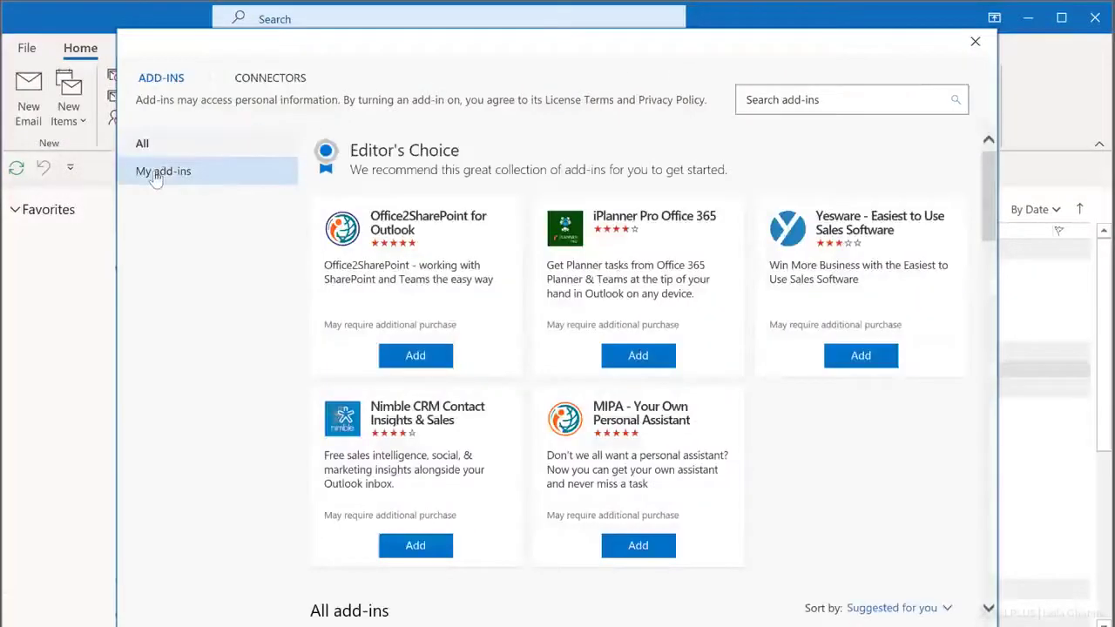
{"action": "left_click", "coordinate": [163, 170]}
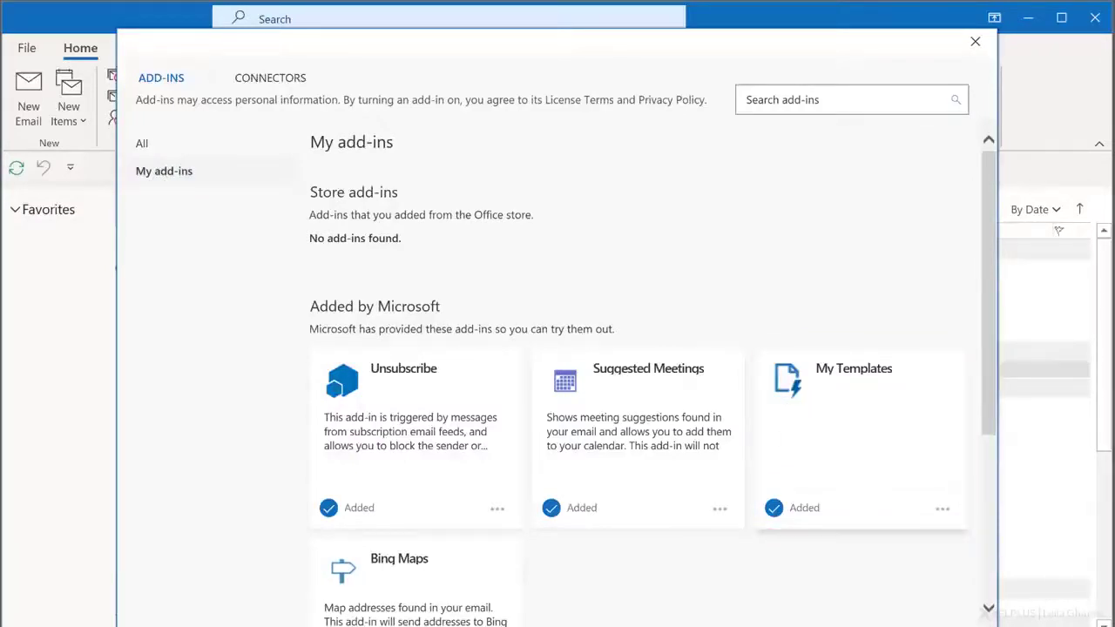
{"action": "mouse_move", "coordinate": [844, 449]}
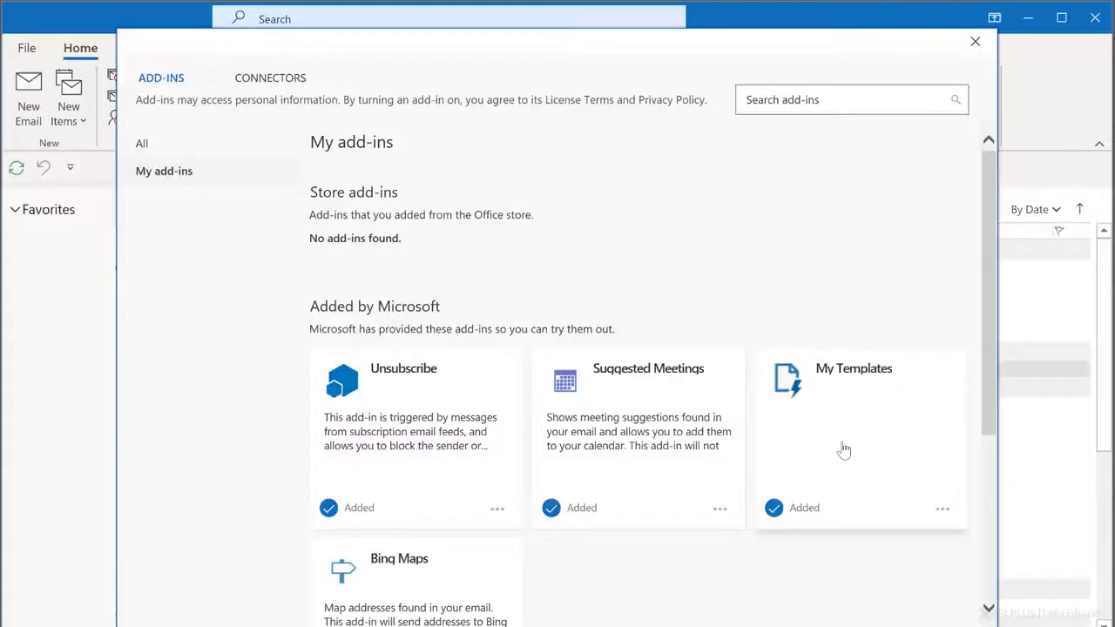
{"action": "mouse_move", "coordinate": [941, 519]}
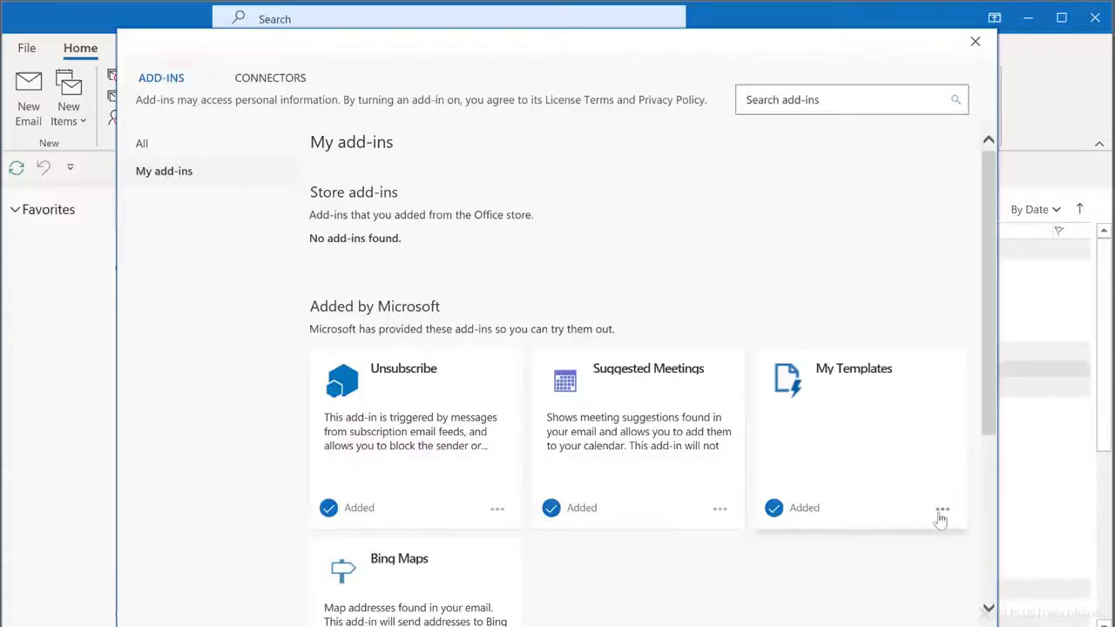
{"action": "left_click", "coordinate": [943, 509]}
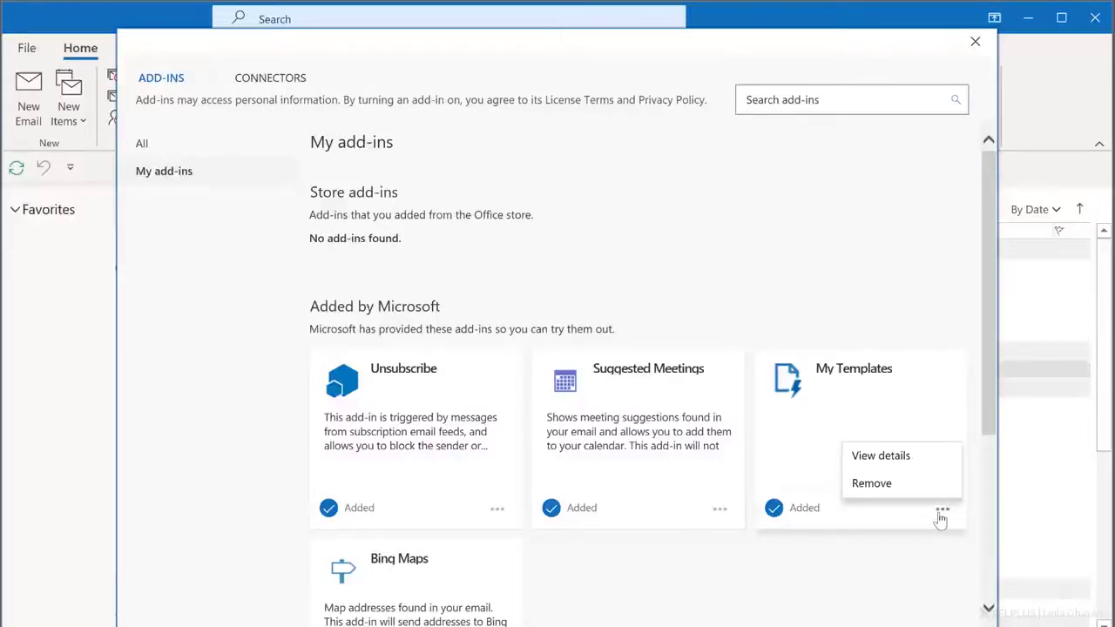
{"action": "left_click", "coordinate": [976, 42]}
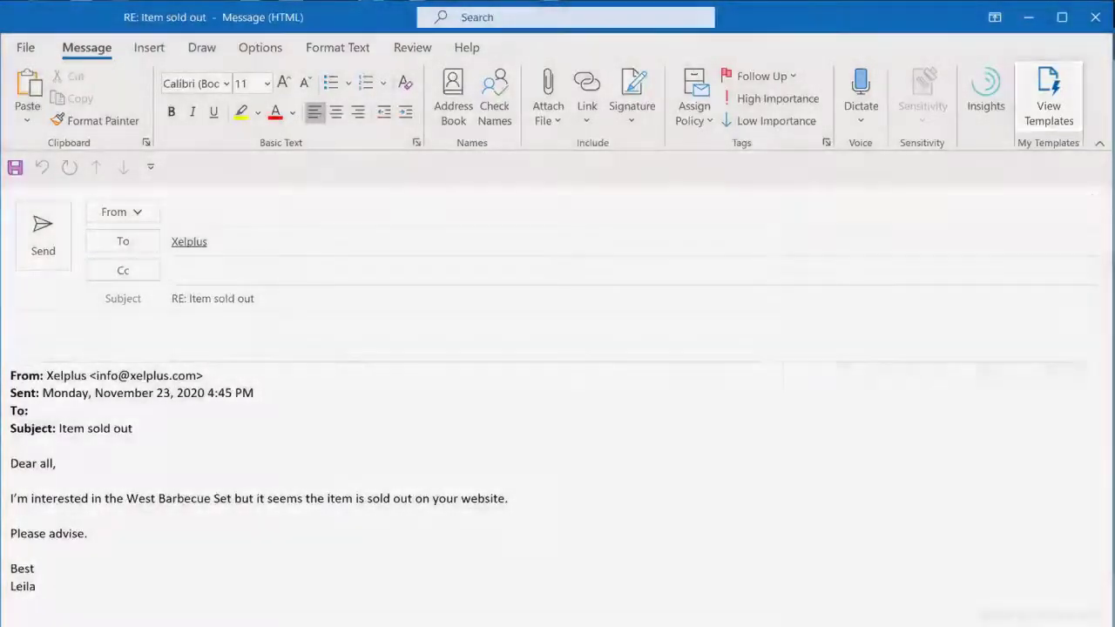
Show the My Templates pane beside the reply and begin a new template.
{"action": "left_click", "coordinate": [1049, 96]}
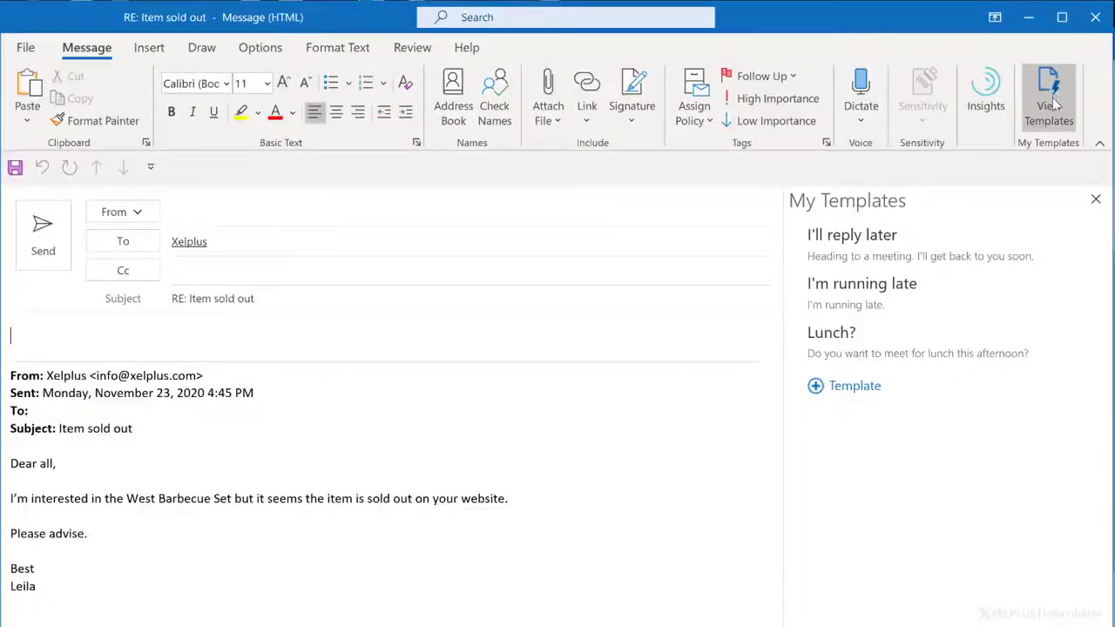
{"action": "mouse_move", "coordinate": [995, 199]}
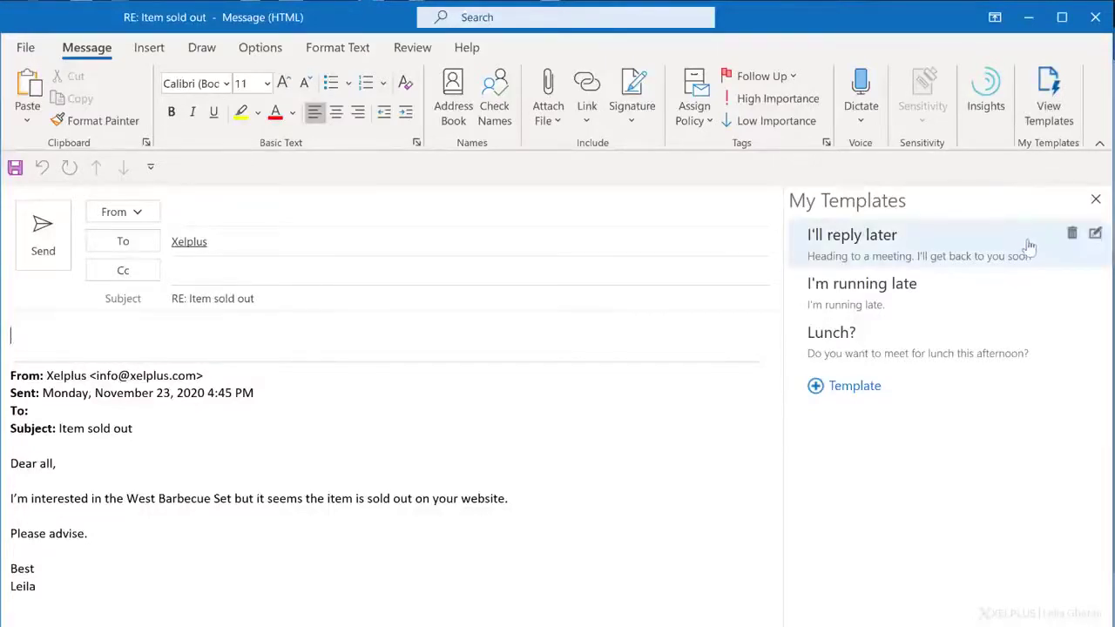
{"action": "mouse_move", "coordinate": [1071, 233]}
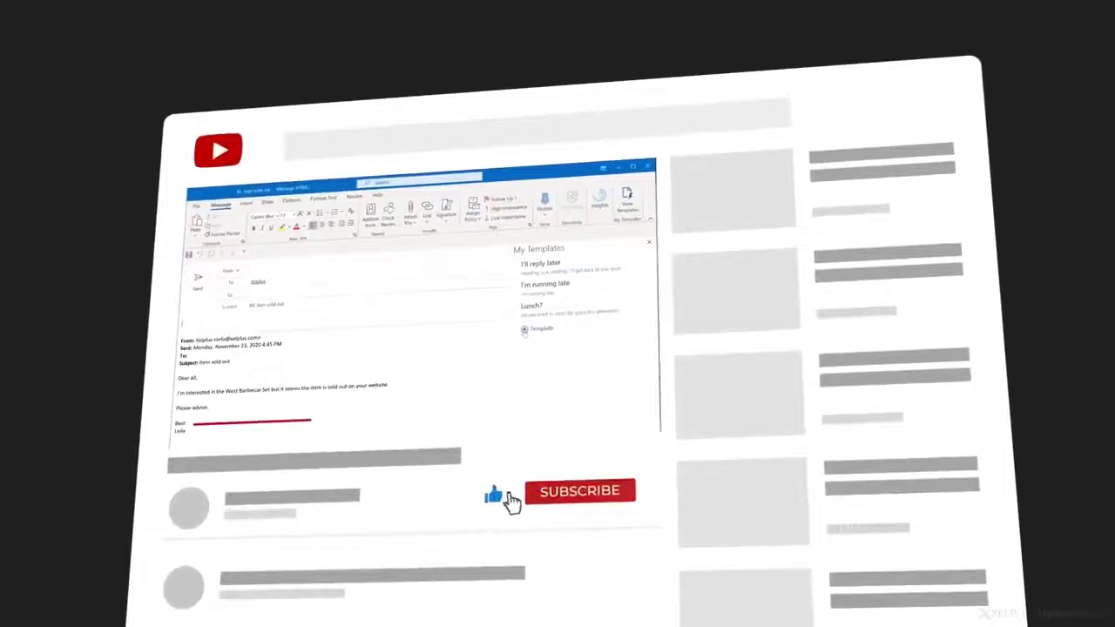
{"action": "left_click", "coordinate": [579, 491]}
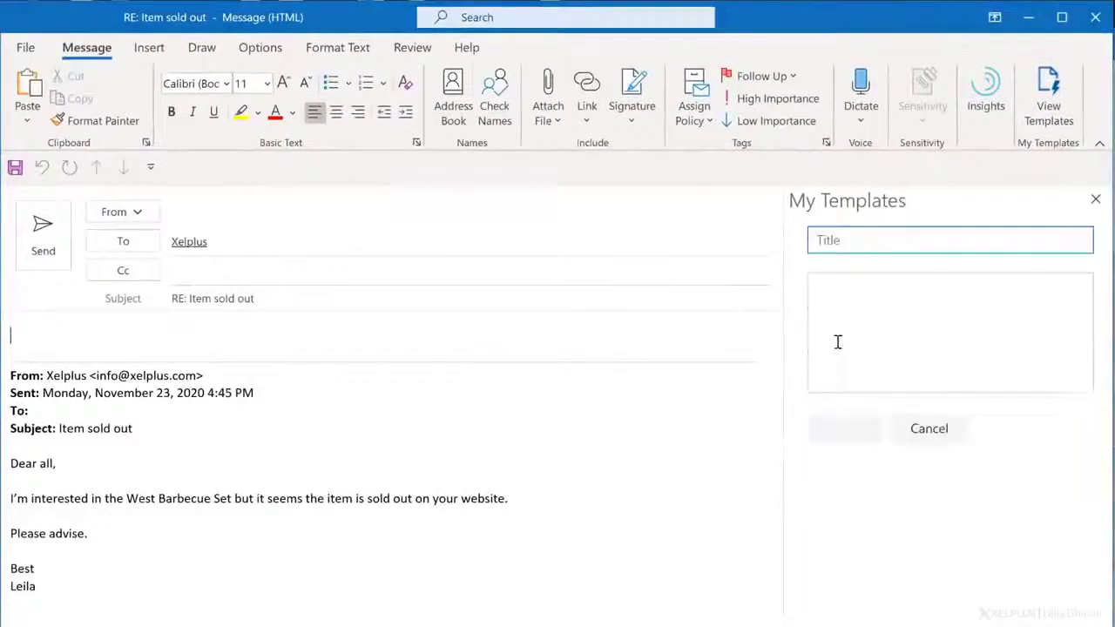
Title the template 'Item sold out' and begin its body with 'Dear customer'.
{"action": "type", "text": "Item sold out"}
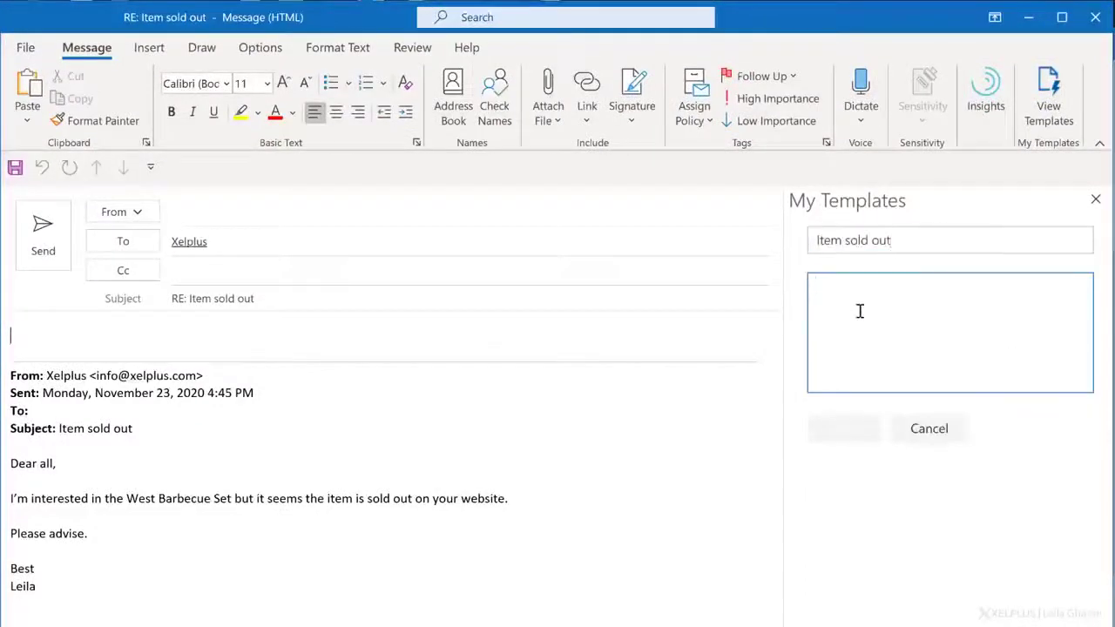
{"action": "type", "text": "Dear"}
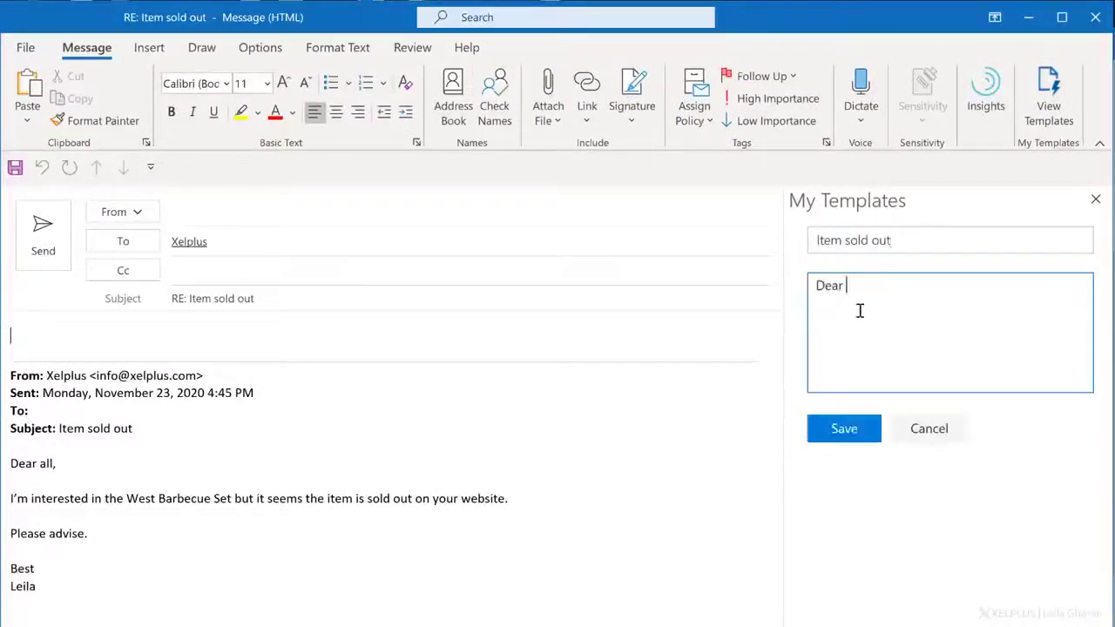
{"action": "type", "text": "customer"}
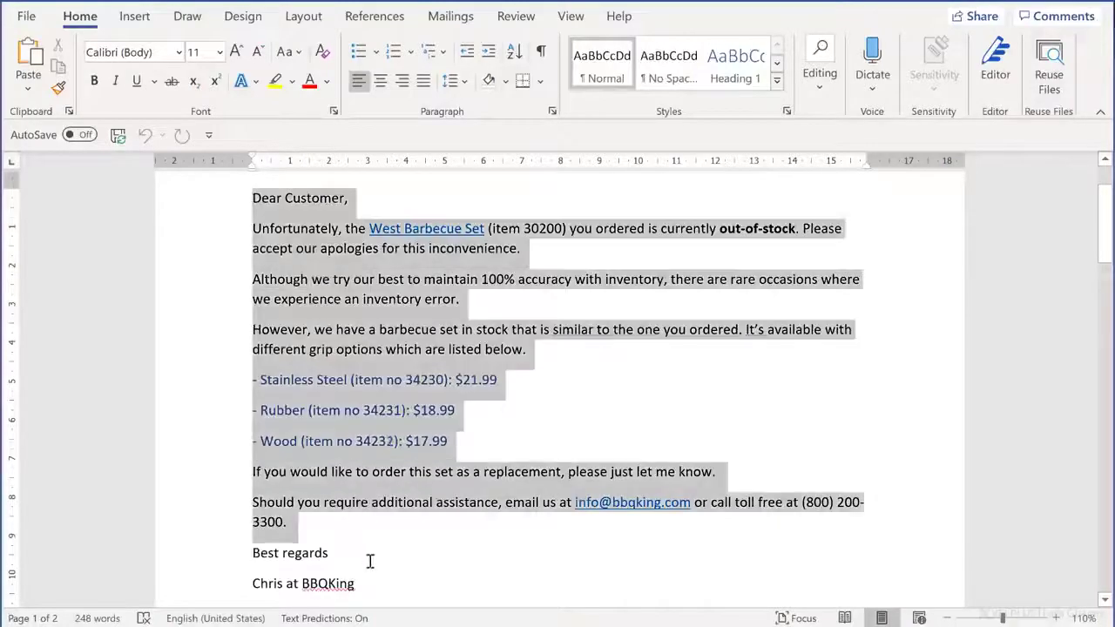
Paste the copied out-of-stock reply letter into the template body.
{"action": "left_click", "coordinate": [1049, 83]}
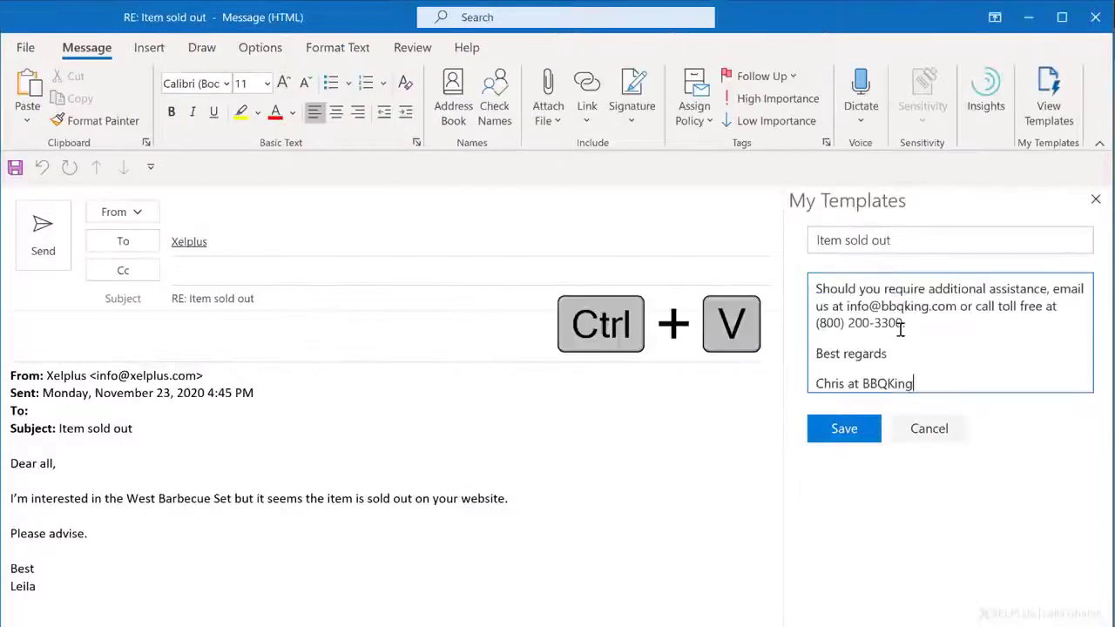
{"action": "key", "text": "ctrl+v"}
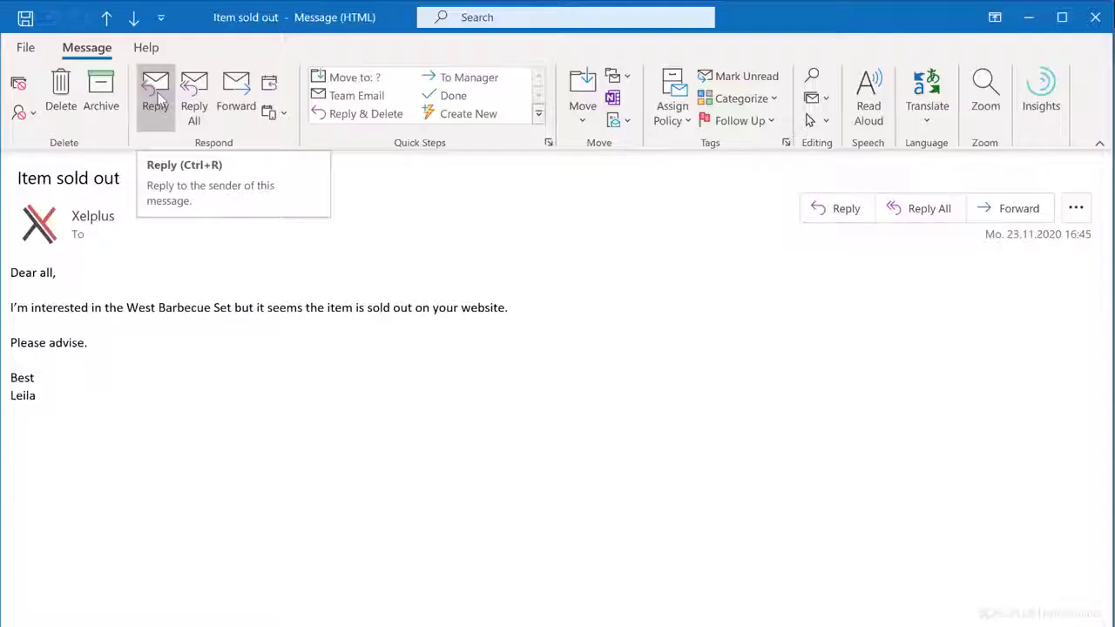
Reply to the Item sold out email and insert the canned Quick Parts response from My Templates.
{"action": "left_click", "coordinate": [155, 91]}
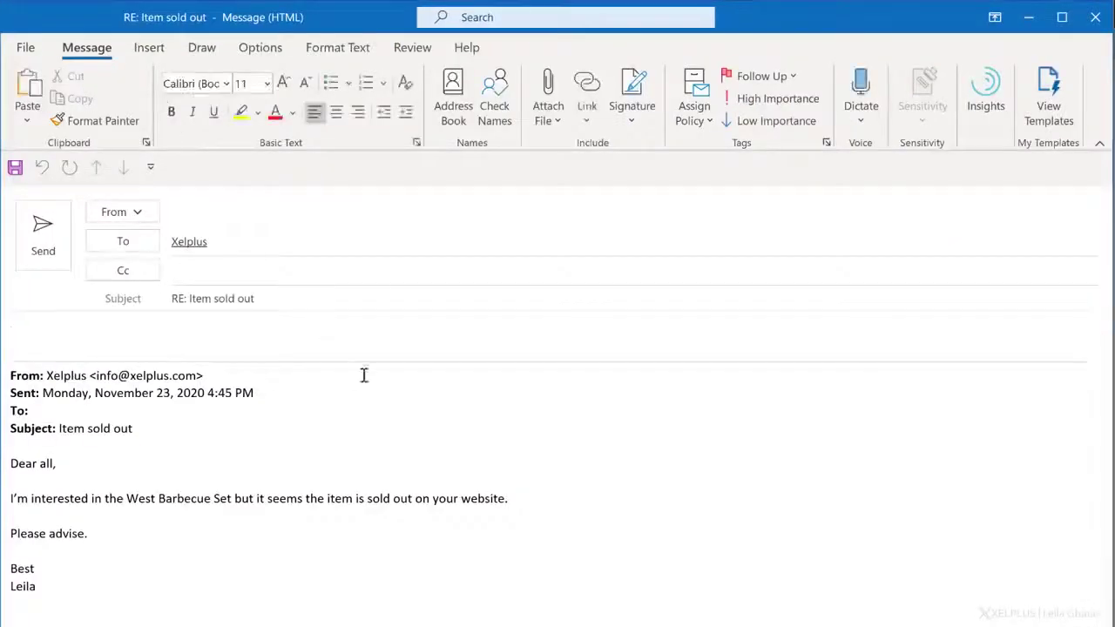
{"action": "left_click", "coordinate": [1049, 96]}
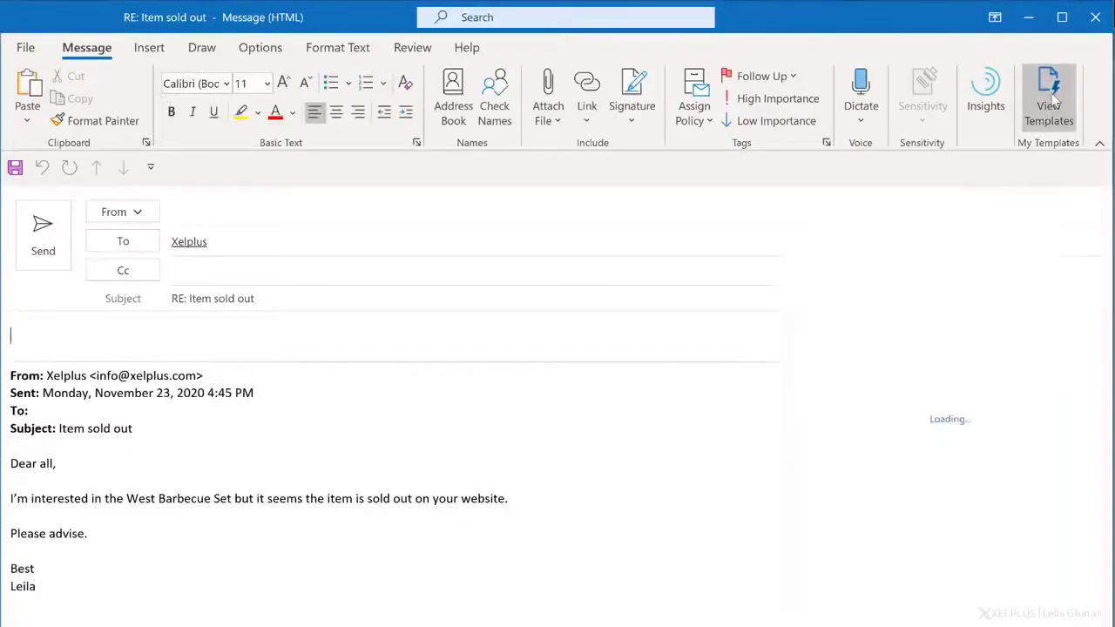
{"action": "left_click", "coordinate": [1049, 96]}
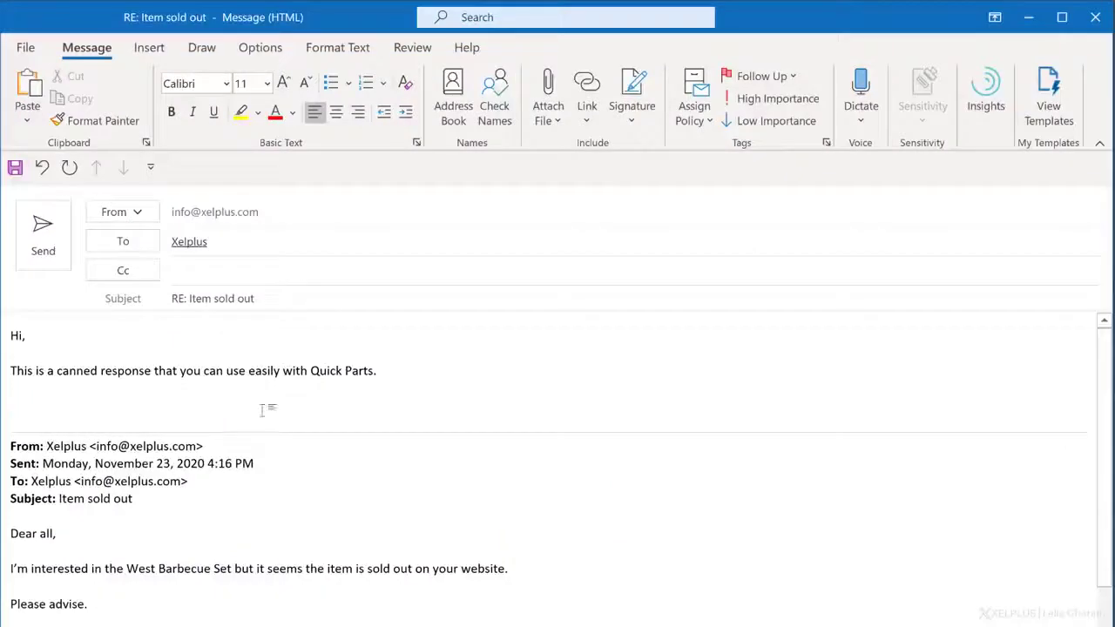
Add 'Best' below the canned response and select the reply text to reuse.
{"action": "left_click", "coordinate": [11, 404]}
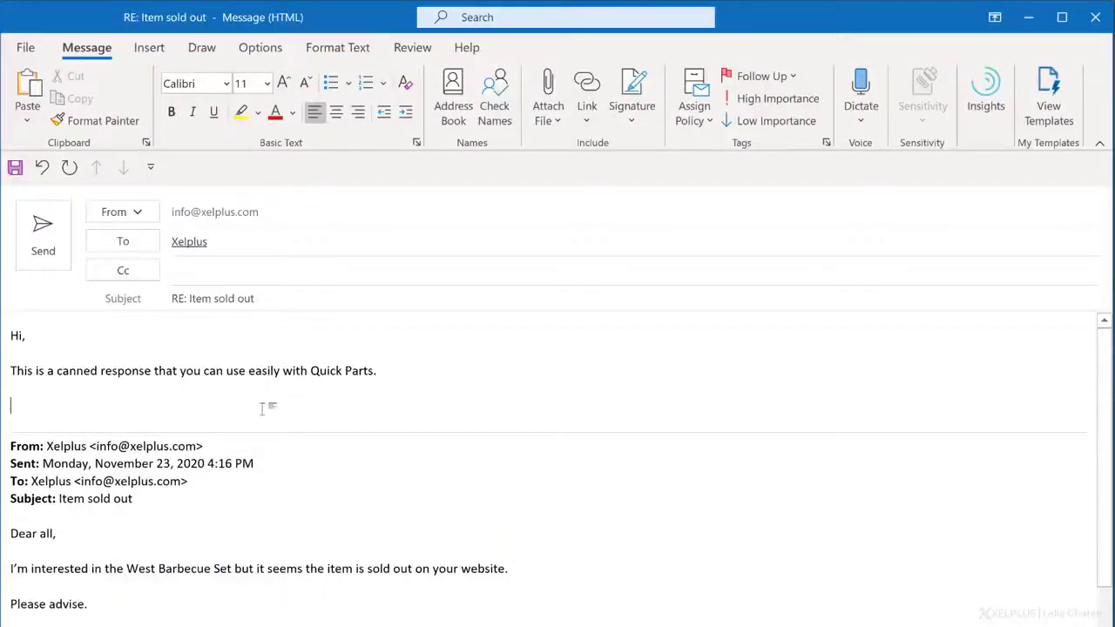
{"action": "type", "text": "Best,"}
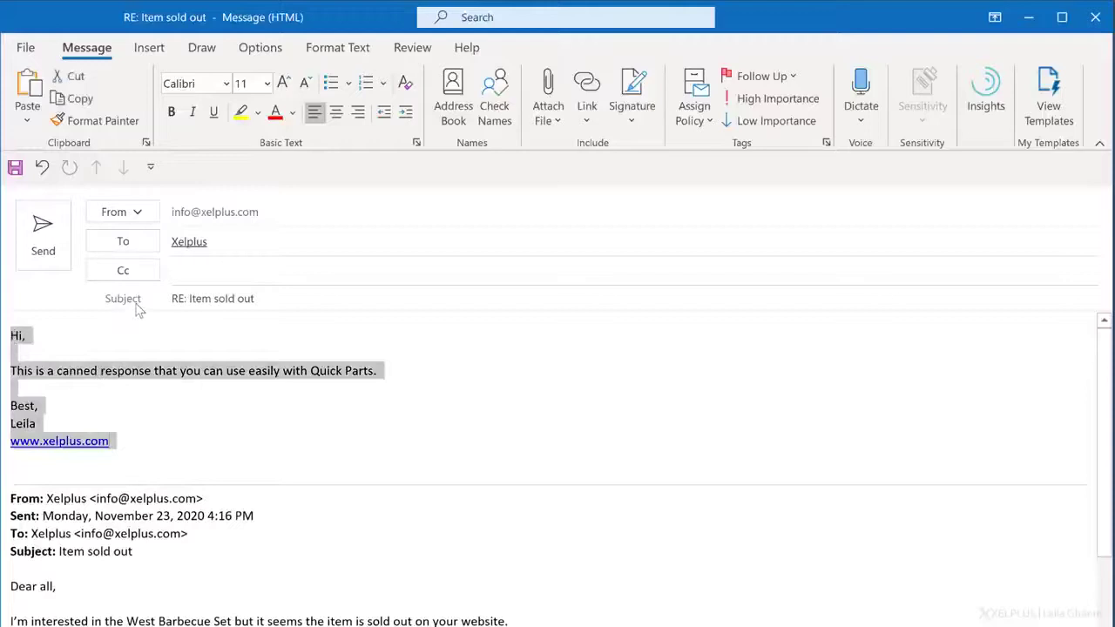
{"action": "left_click", "coordinate": [150, 47]}
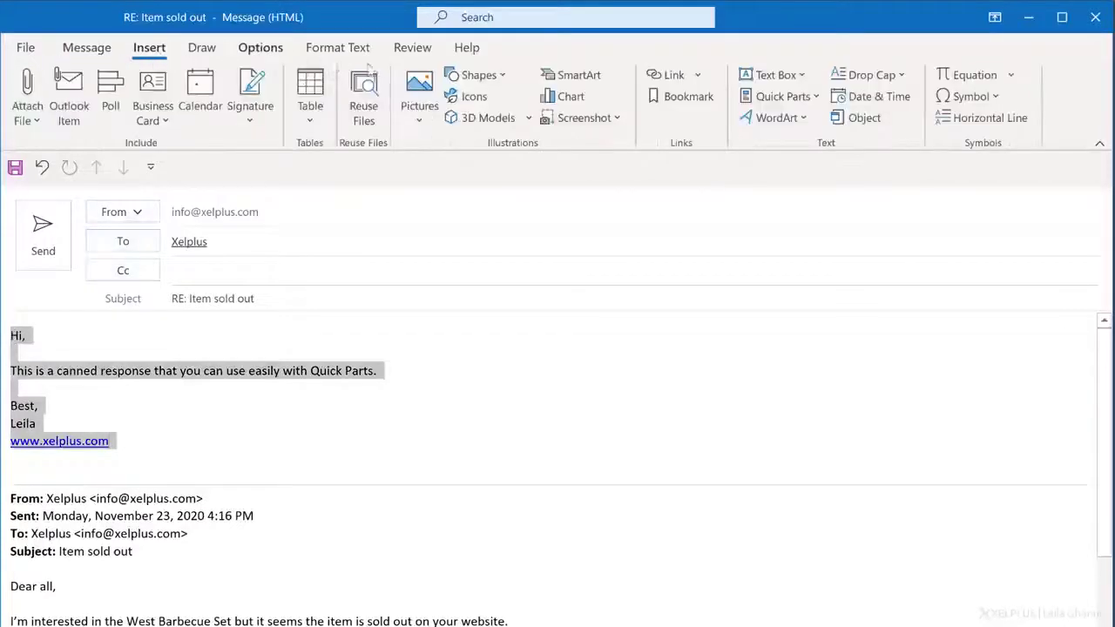
{"action": "mouse_move", "coordinate": [783, 96]}
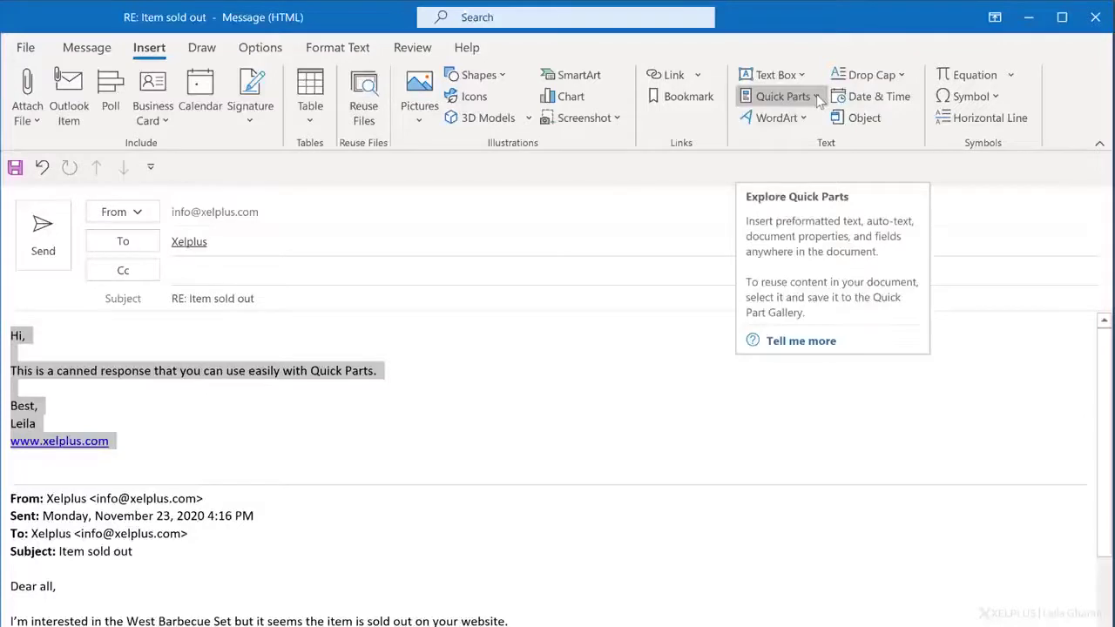
Save the selection as a Quick Parts building block named Test in the General category.
{"action": "left_click", "coordinate": [783, 96]}
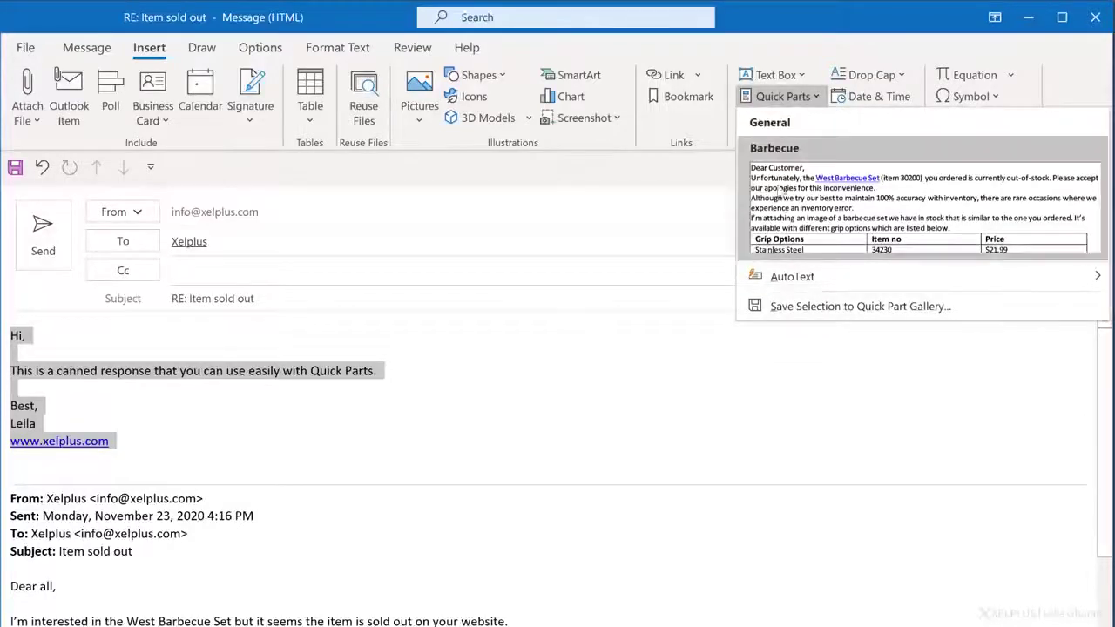
{"action": "left_click", "coordinate": [861, 307]}
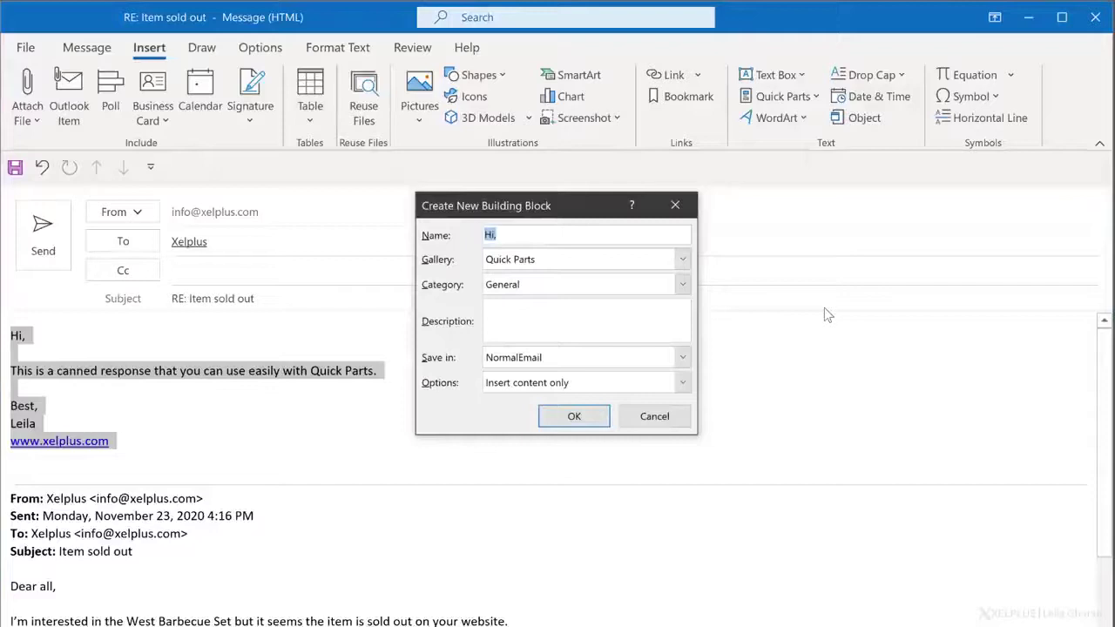
{"action": "type", "text": "Test"}
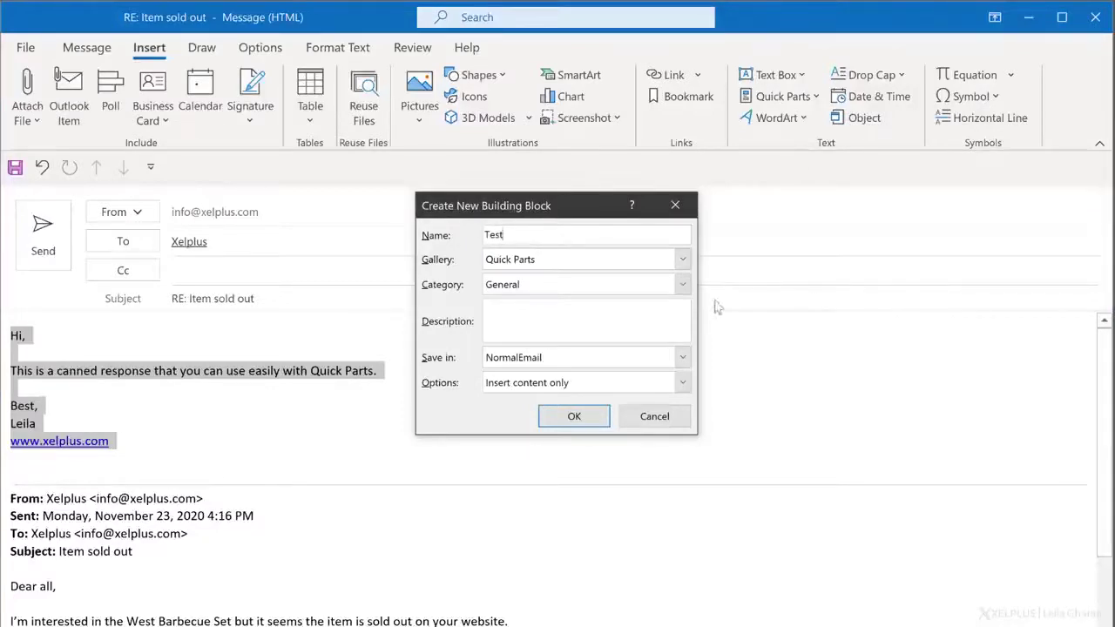
{"action": "left_click", "coordinate": [683, 284]}
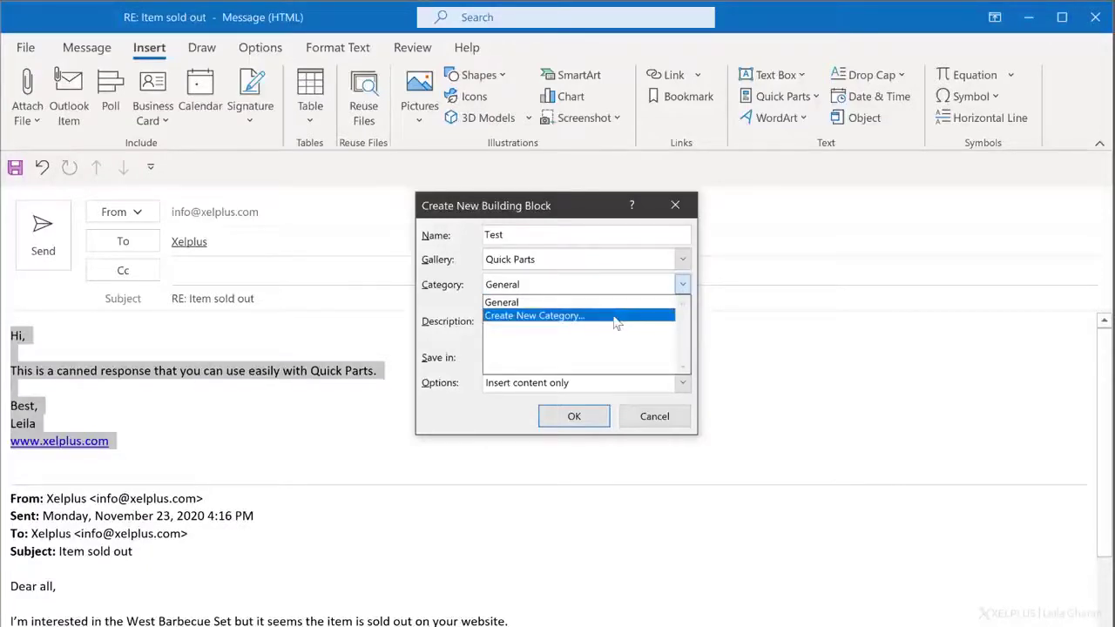
{"action": "left_click", "coordinate": [502, 303]}
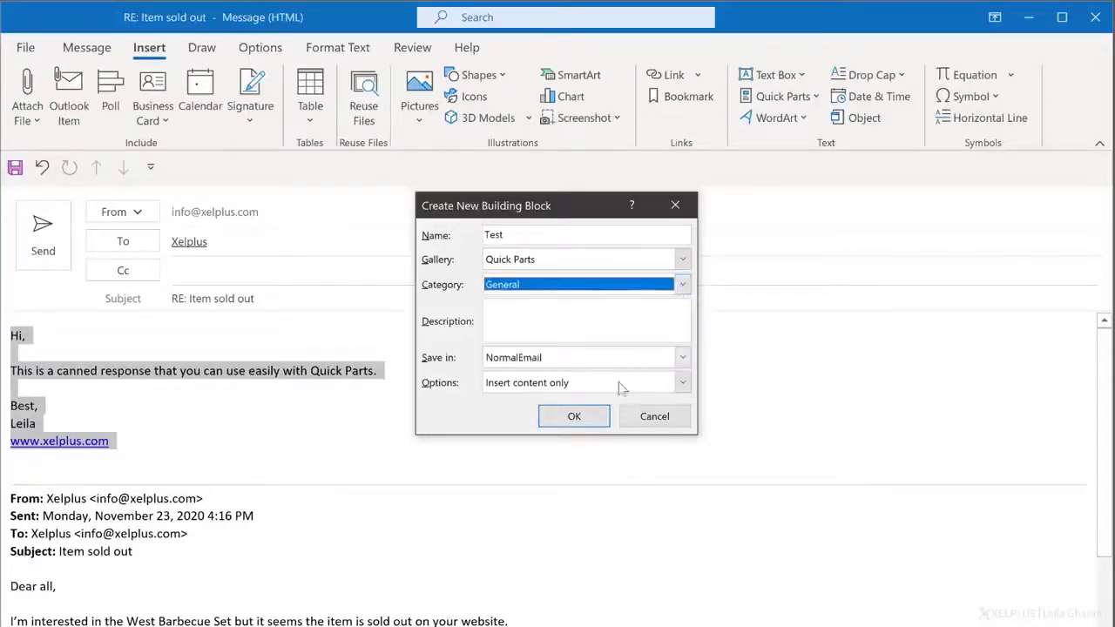
{"action": "left_click", "coordinate": [575, 414]}
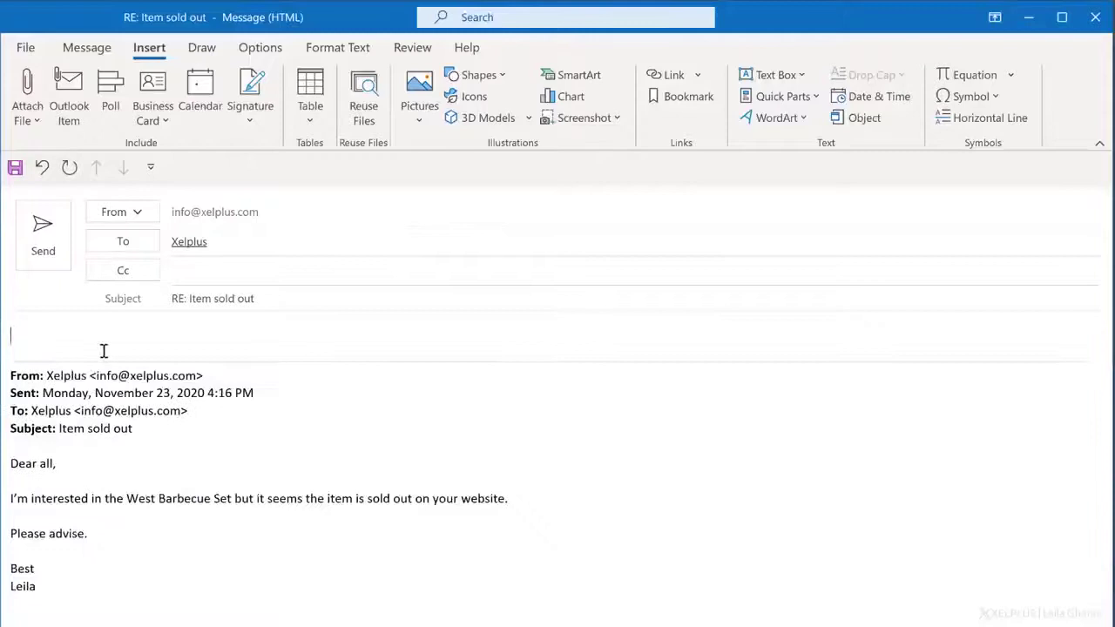
{"action": "left_click", "coordinate": [781, 96]}
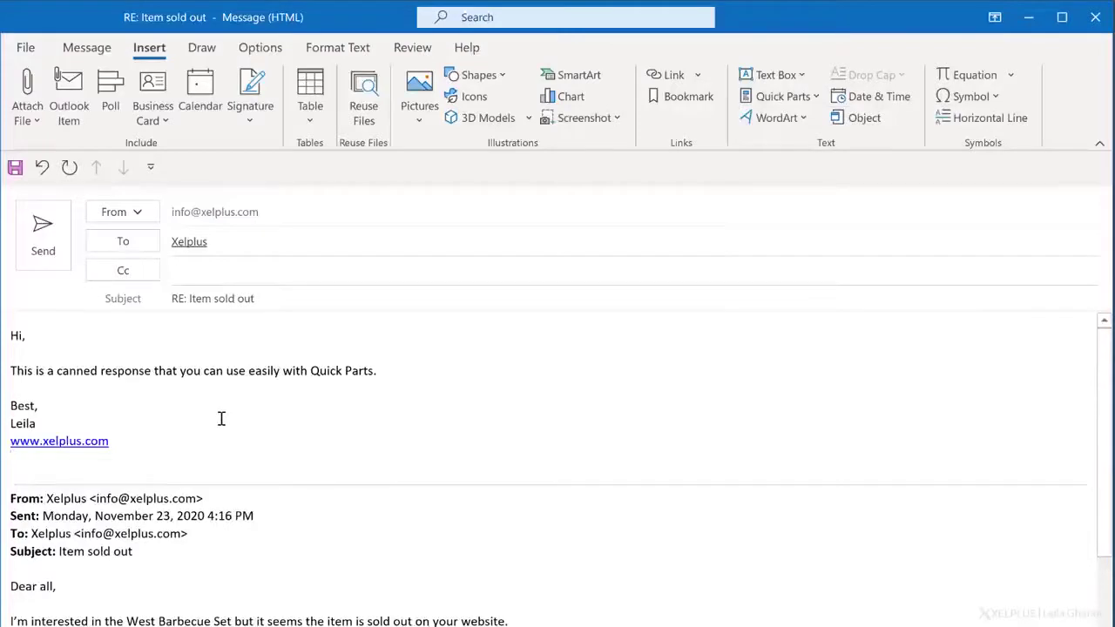
{"action": "mouse_move", "coordinate": [246, 410]}
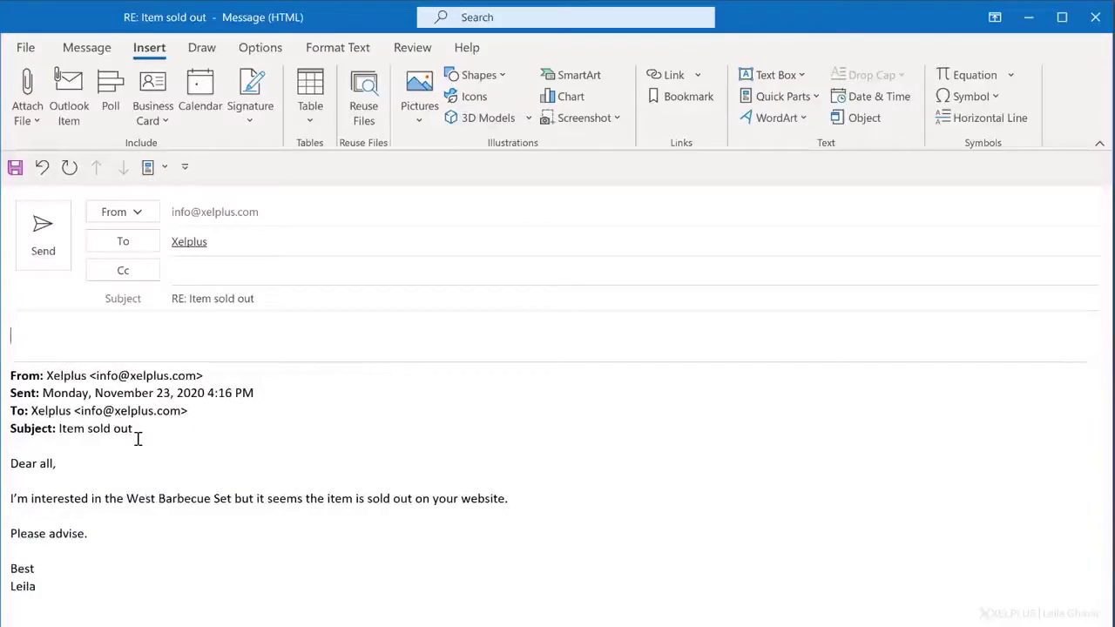
{"action": "type", "text": "test"}
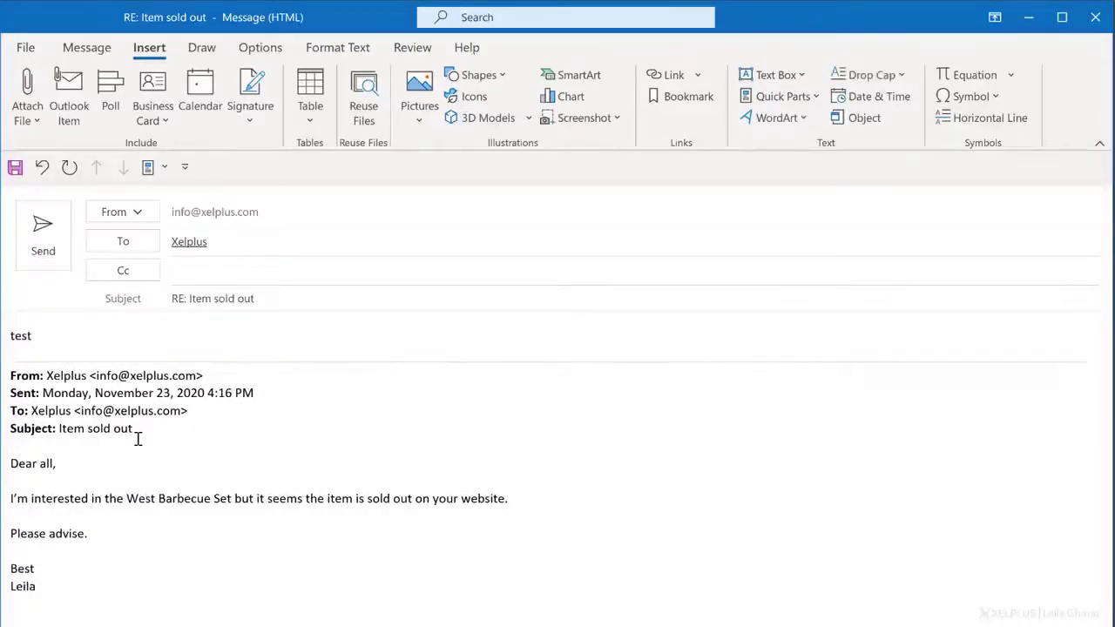
{"action": "left_click", "coordinate": [780, 95]}
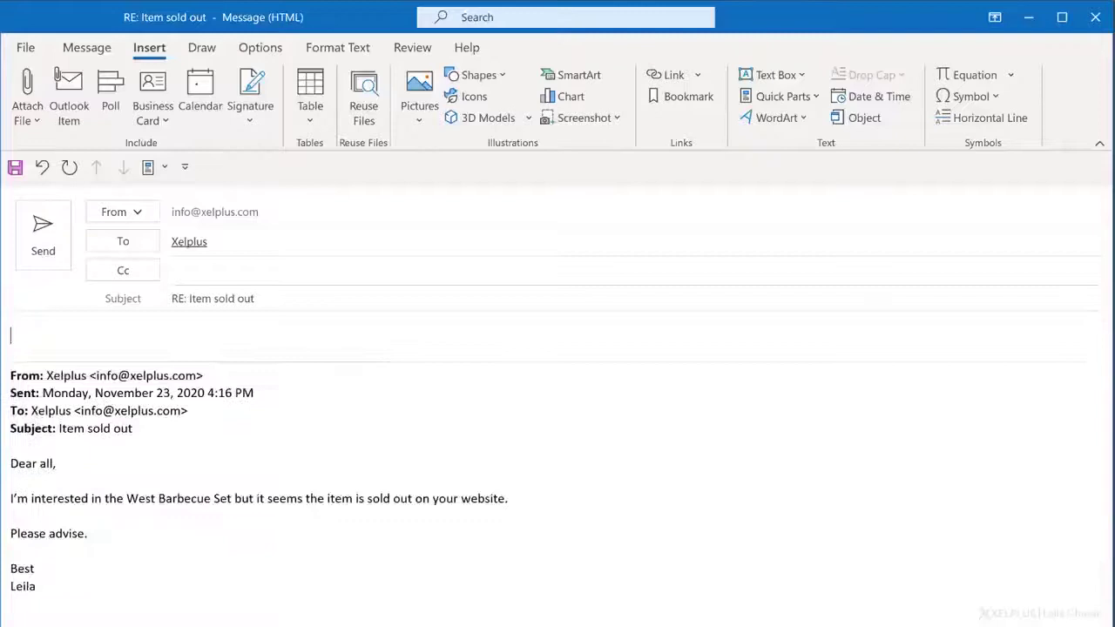
{"action": "type", "text": "te"}
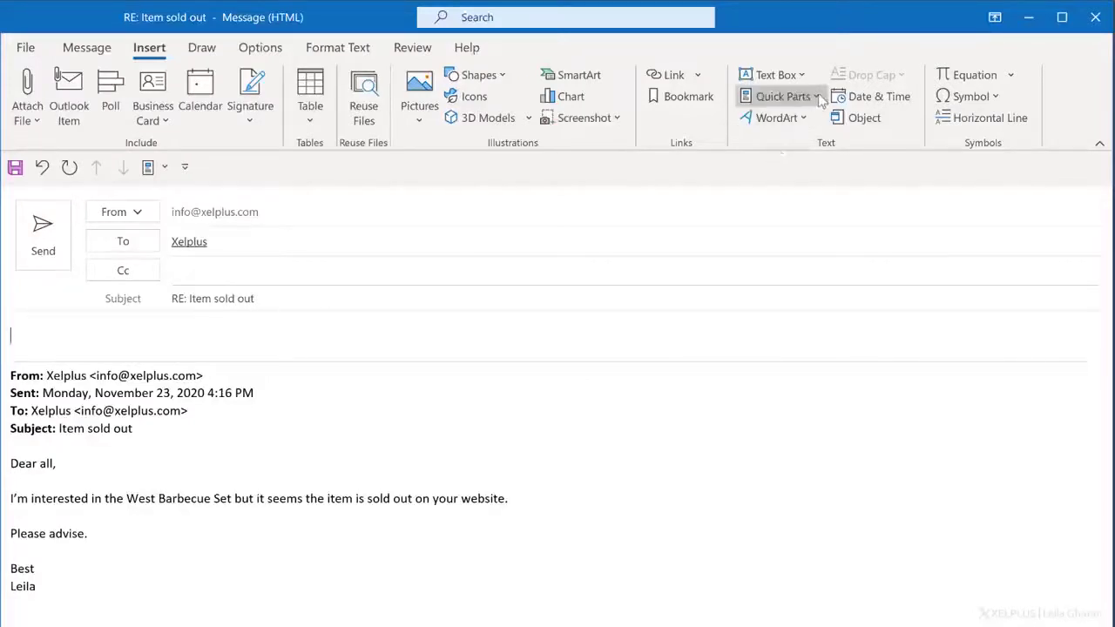
Insert the Barbecue quick part into the reply and review the Building Blocks Organizer.
{"action": "left_click", "coordinate": [782, 96]}
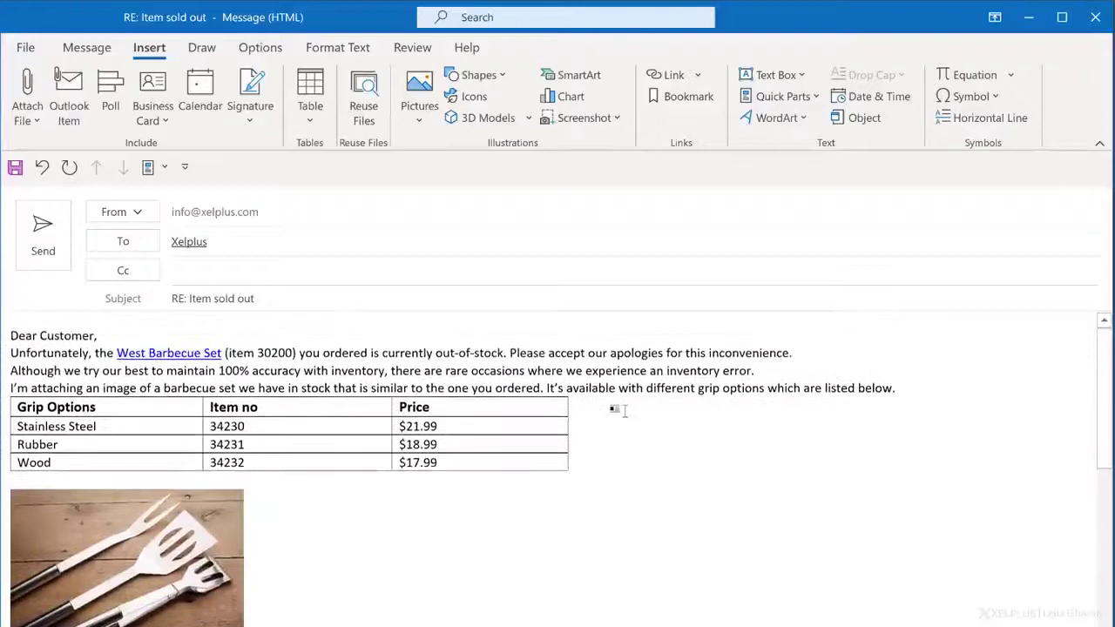
{"action": "scroll", "scroll_direction": "down", "scroll_amount": 3}
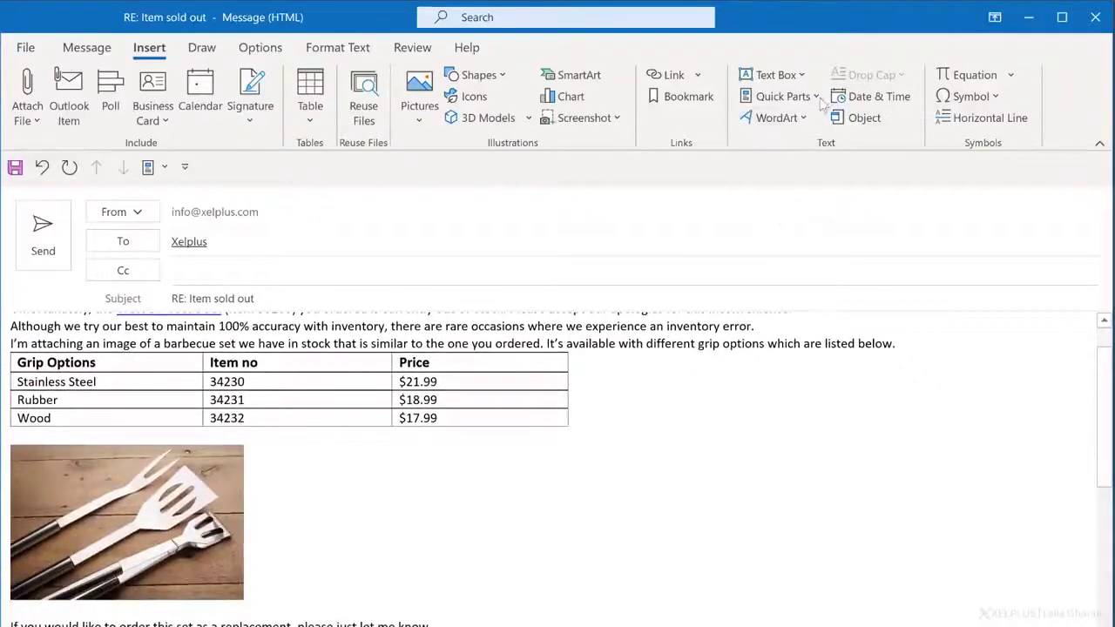
{"action": "left_click", "coordinate": [782, 95]}
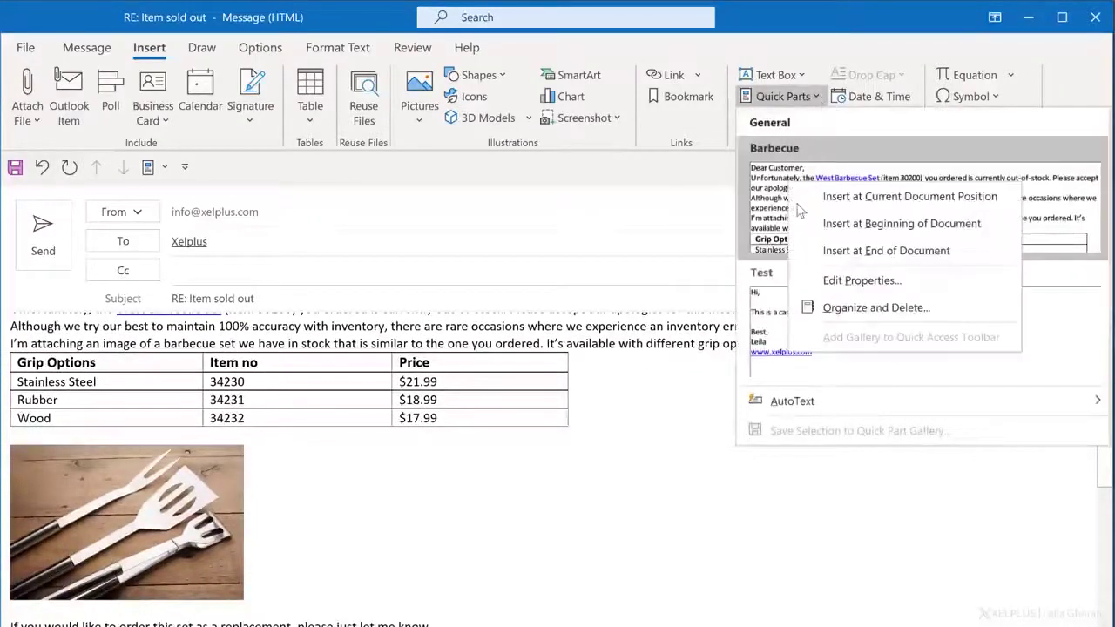
{"action": "left_click", "coordinate": [875, 307]}
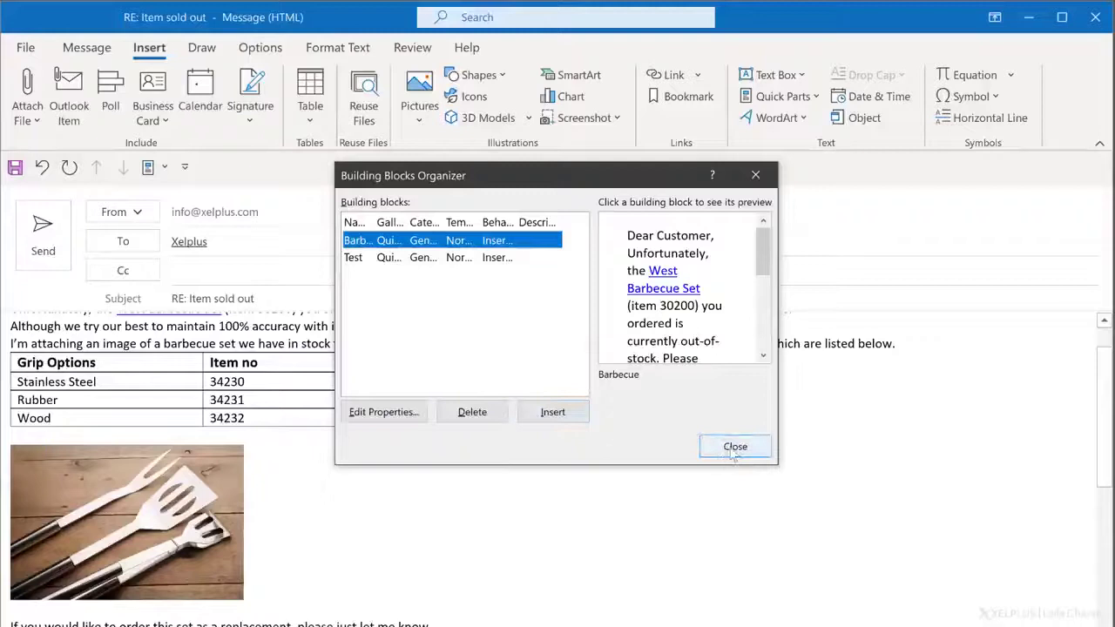
{"action": "left_click", "coordinate": [736, 446]}
{"action": "type", "text": "%APPDATA%\\Microsoft\\Templates"}
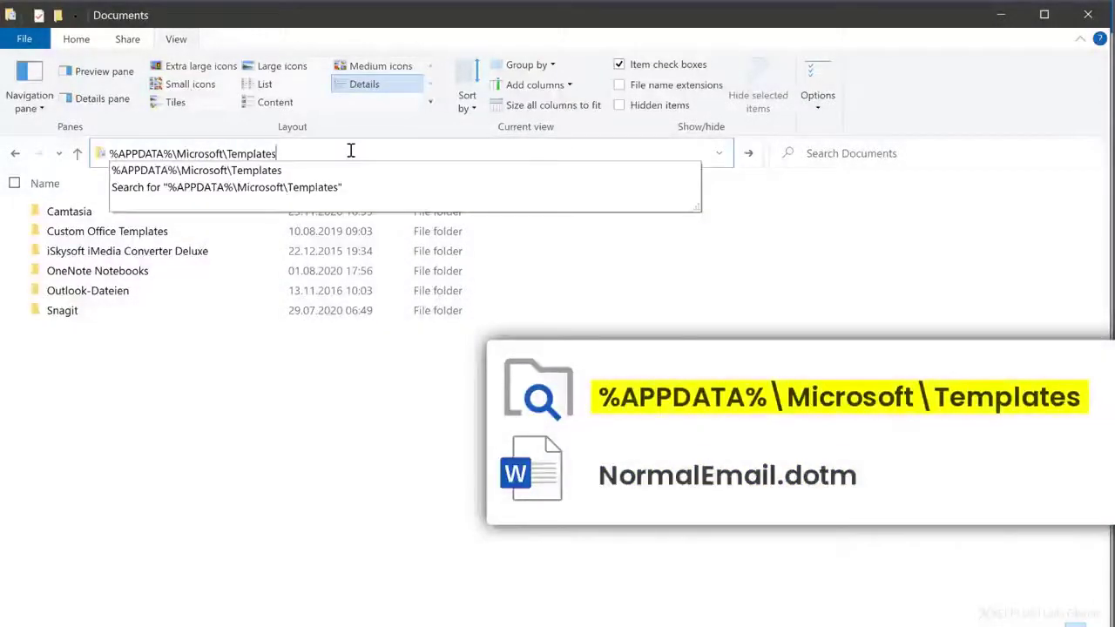
Go to %APPDATA%\Microsoft\Templates and select NormalEmail.dotm.
{"action": "key", "text": "enter"}
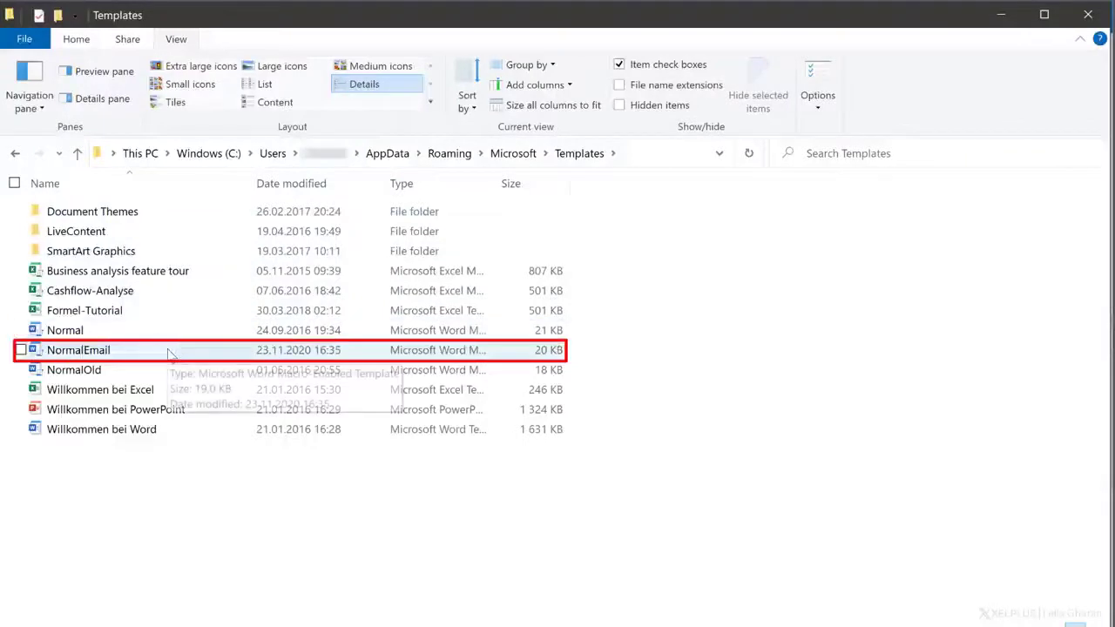
{"action": "left_click", "coordinate": [20, 348]}
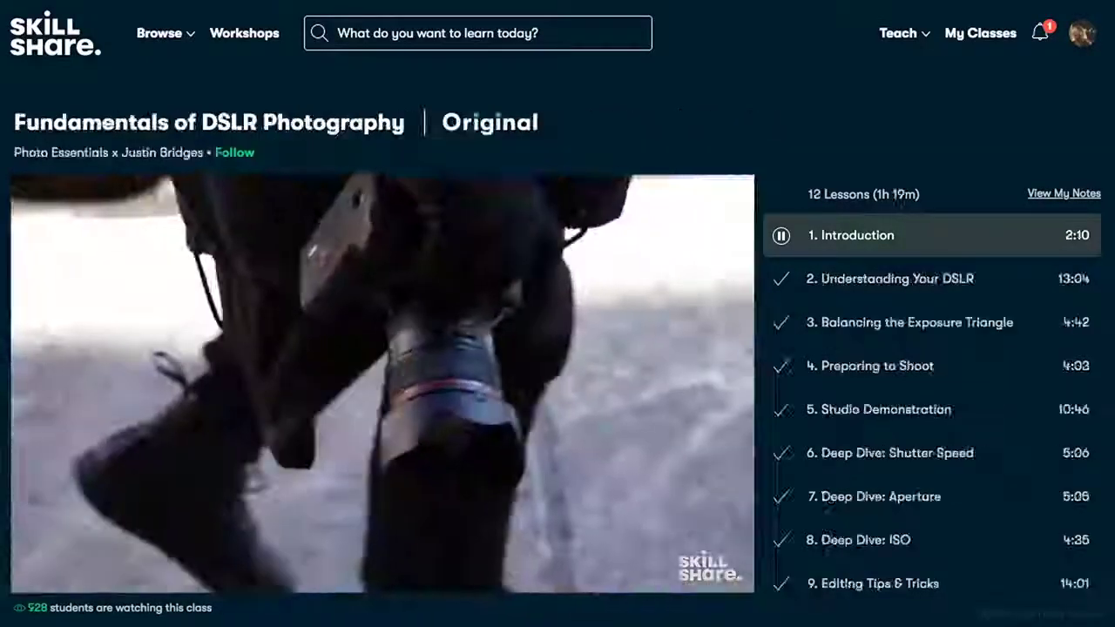
Show Skillshare's Browse list of class categories, including Productivity.
{"action": "left_click", "coordinate": [161, 33]}
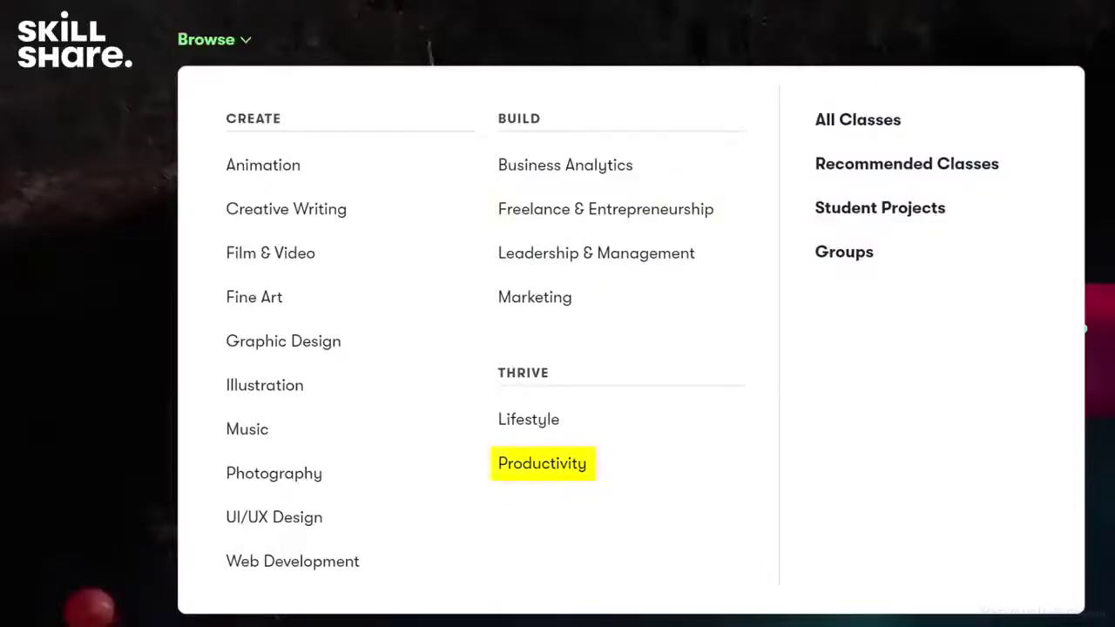